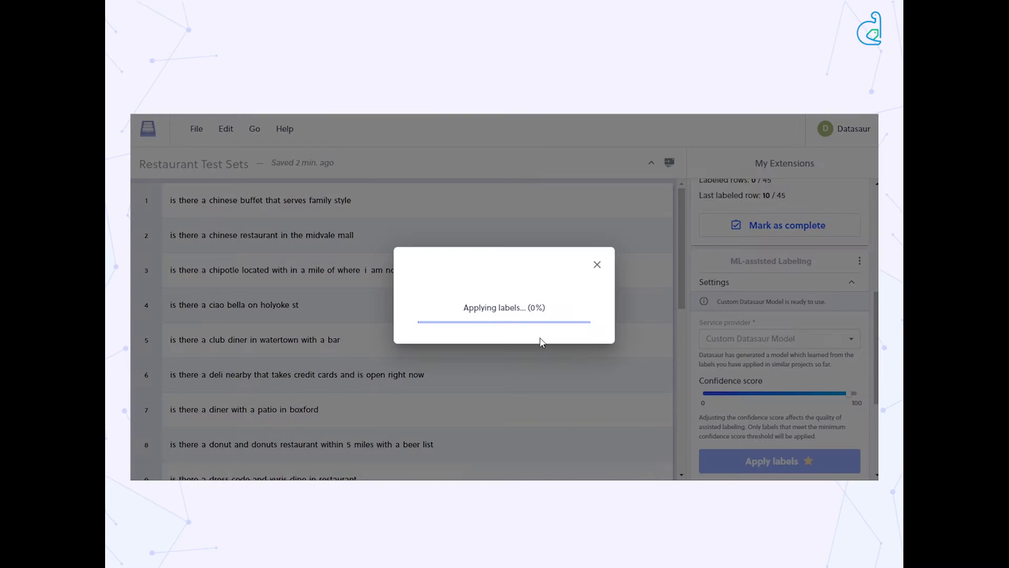
Enable assisted labeling for the team in Settings > Assisted Labeling
click(779, 460)
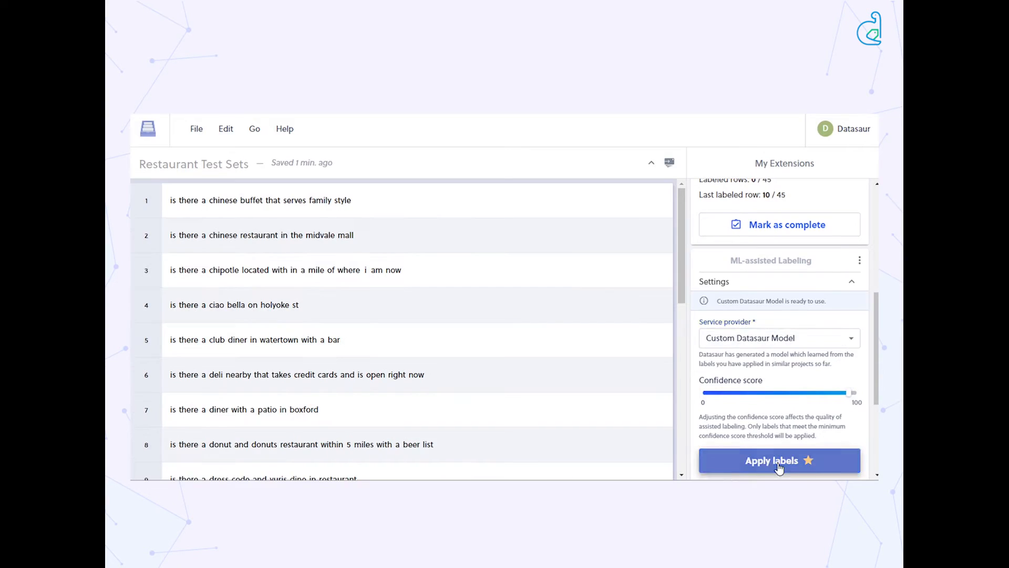
drag(855, 392, 849, 392)
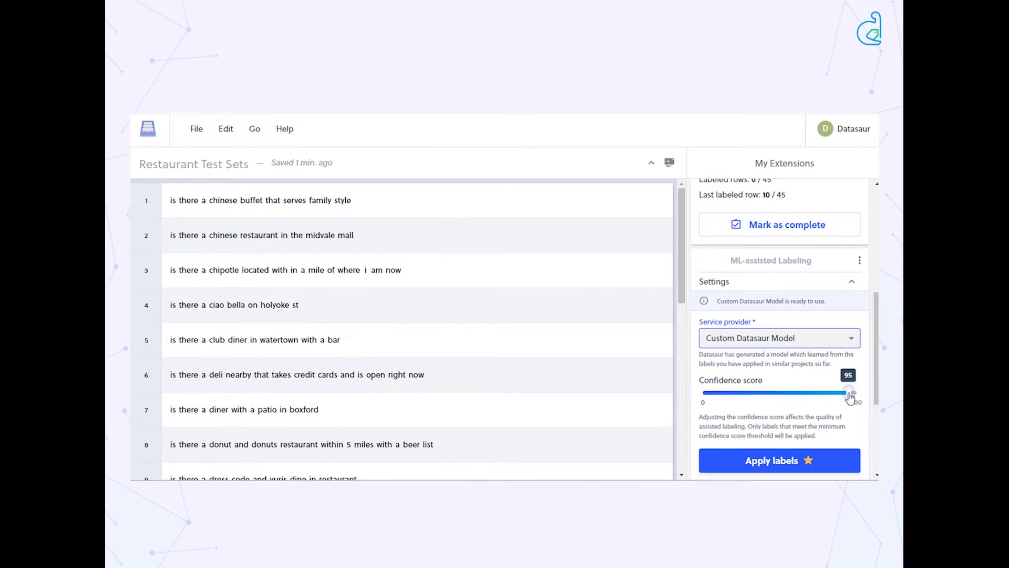
click(779, 460)
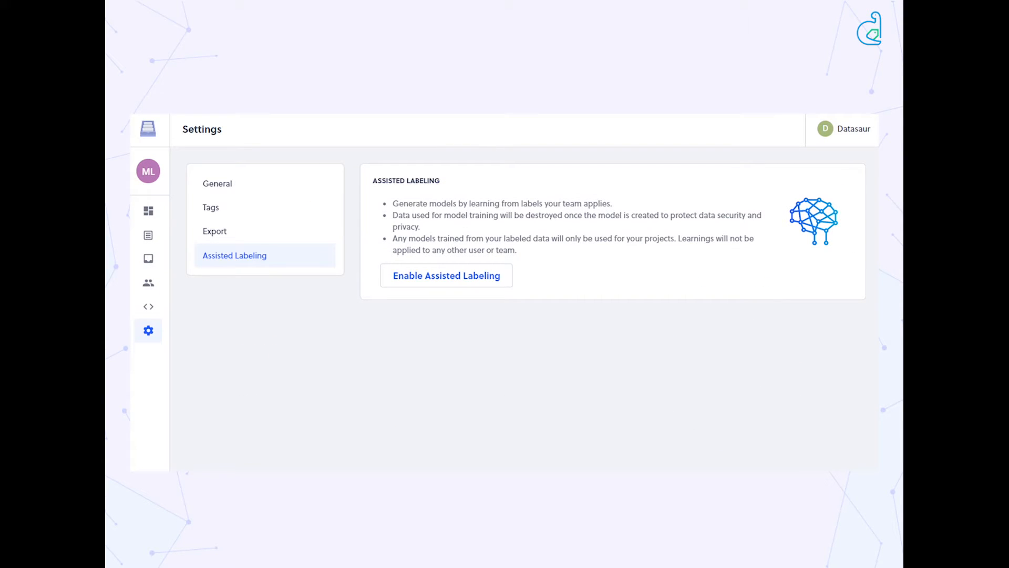
mouse_move(569, 325)
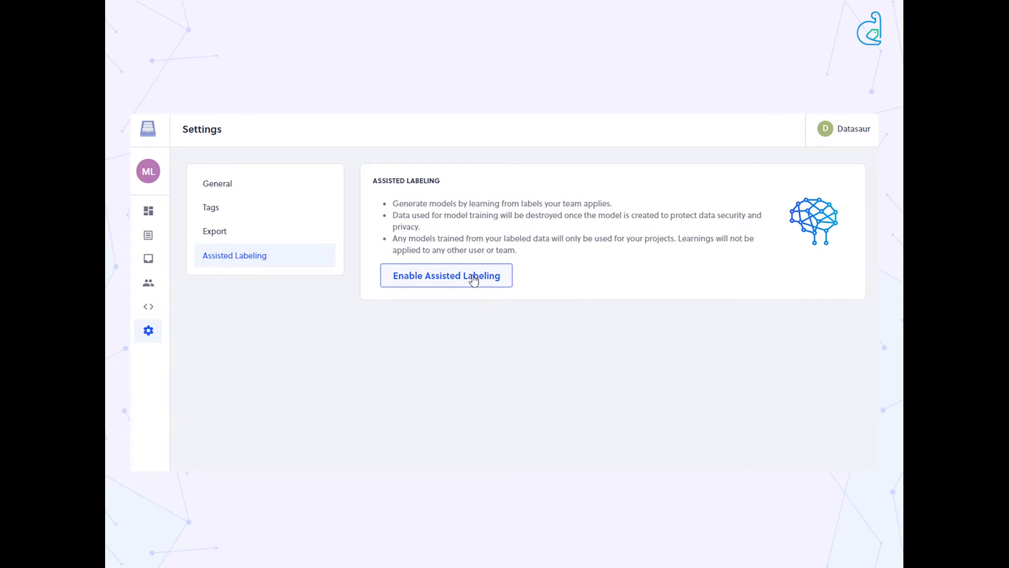
click(446, 275)
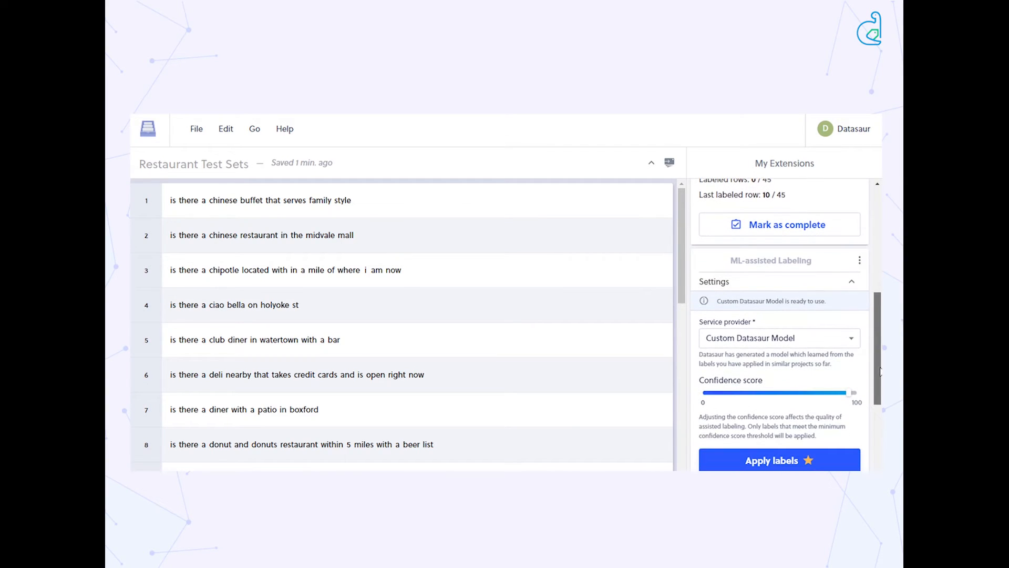
Choose Custom Datasaur Model as the labeling service provider for the project
click(778, 337)
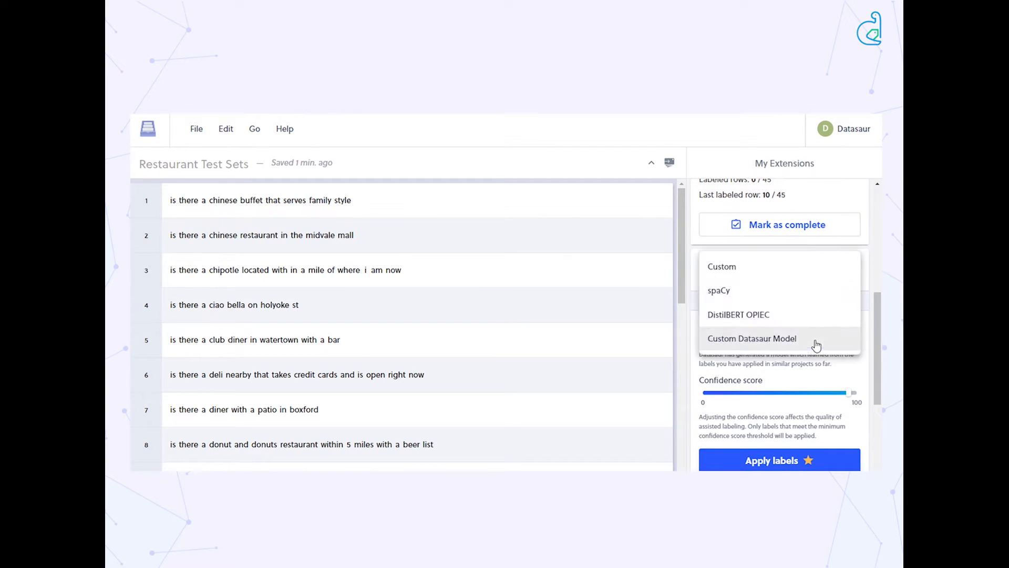
click(751, 338)
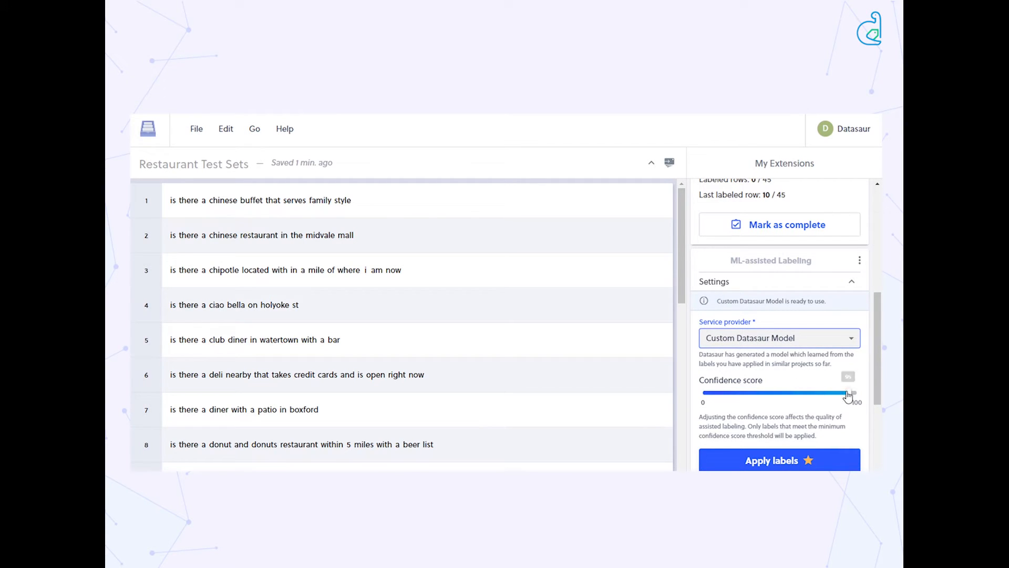
Sweep the confidence threshold through 68, 100 and 42, then leave it at 95
drag(850, 392, 807, 392)
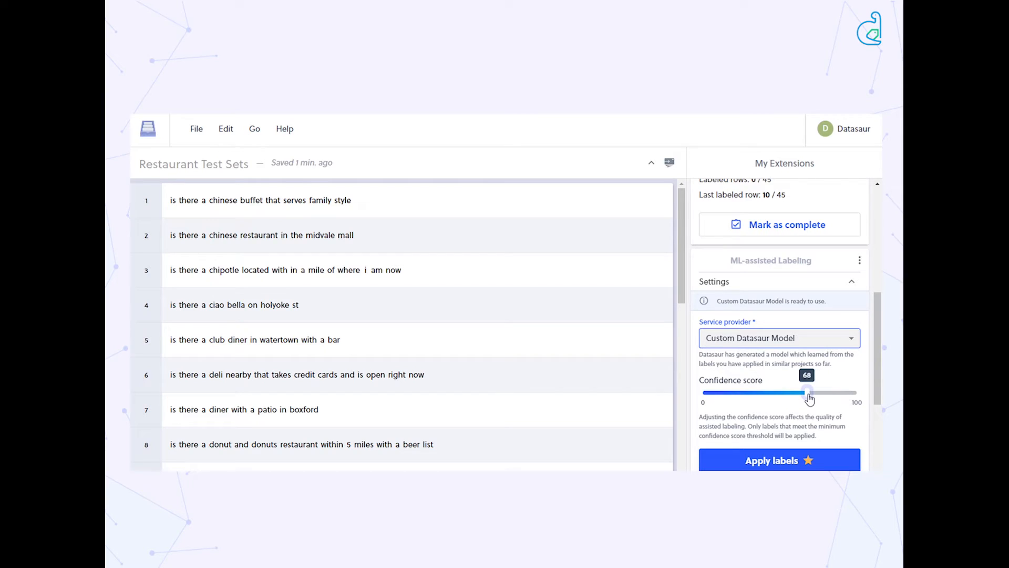
drag(808, 392, 856, 392)
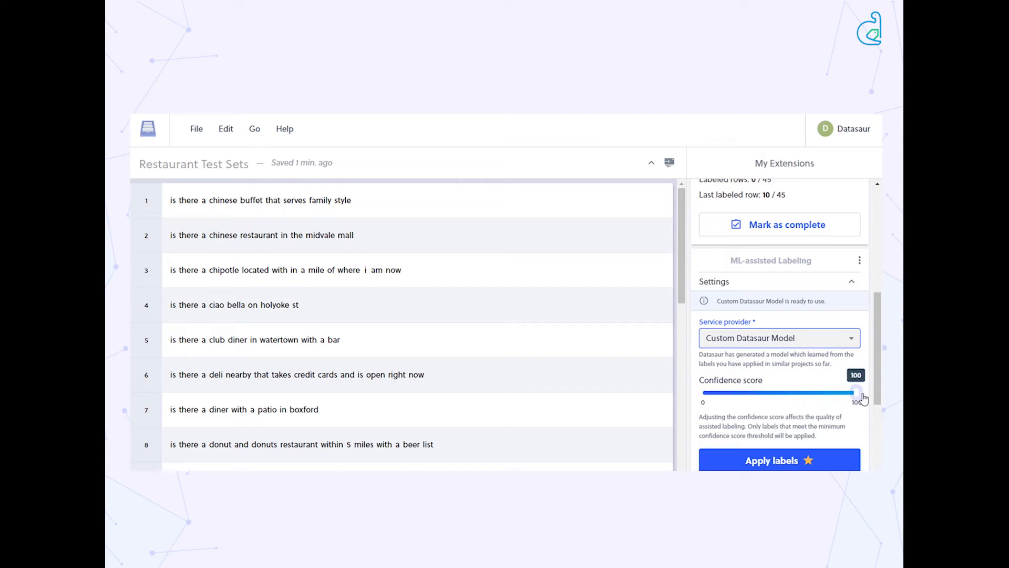
drag(857, 392, 766, 392)
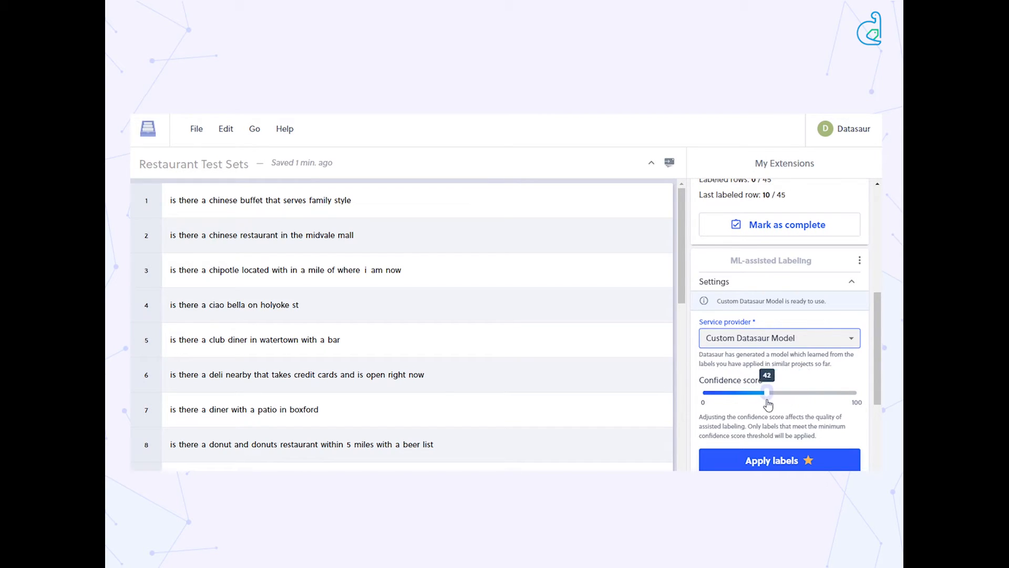
drag(767, 392, 766, 392)
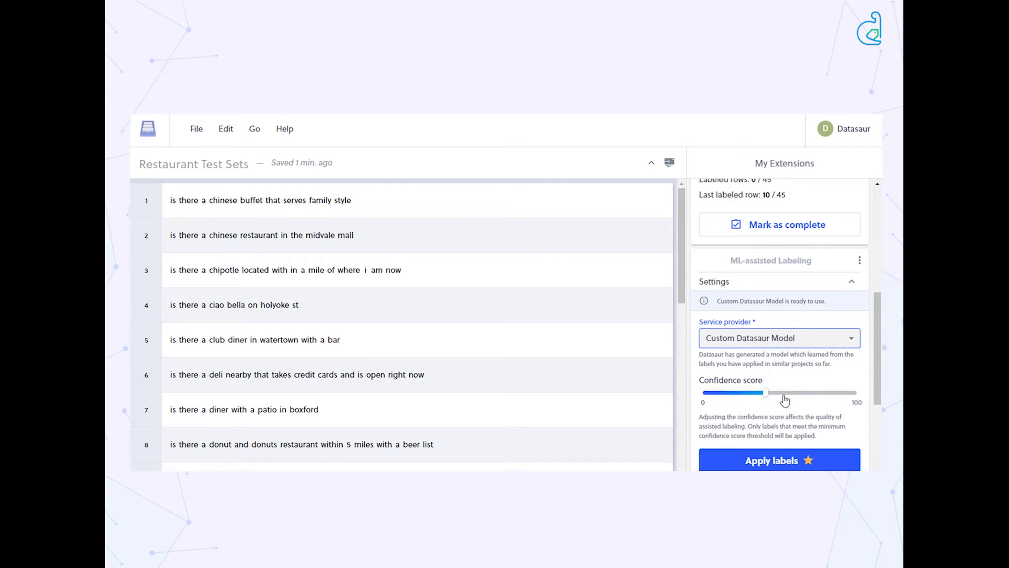
drag(766, 392, 849, 392)
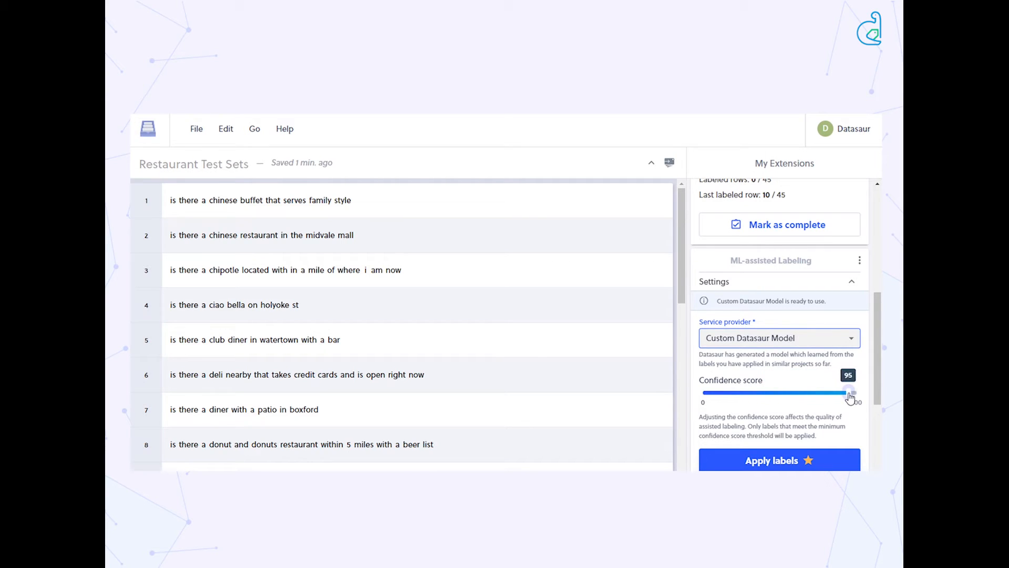
drag(850, 392, 856, 392)
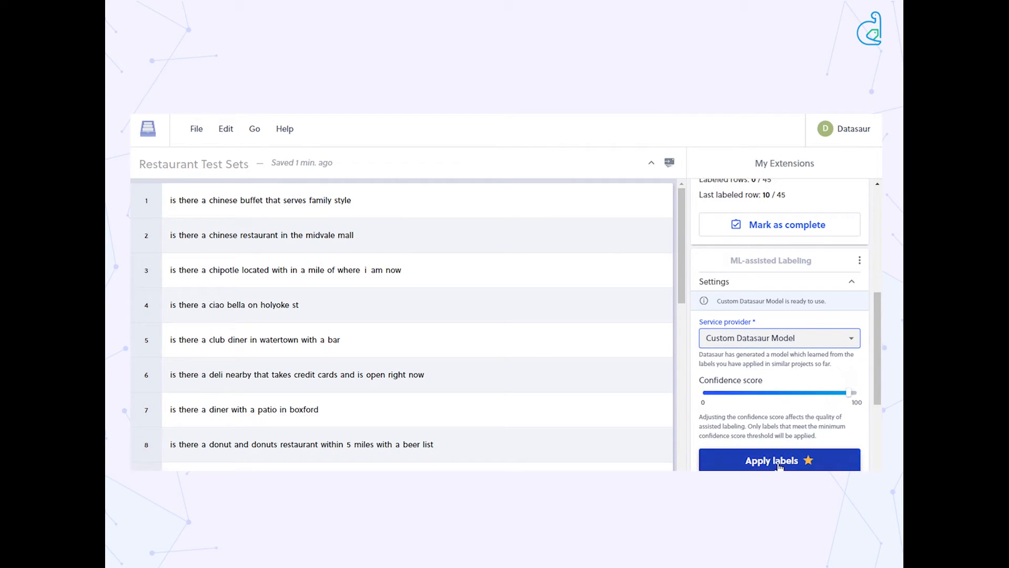
Apply the custom model's predicted labels (Amenity, Location, Restaurant_Name, Hours) to the restaurant sentences
click(778, 460)
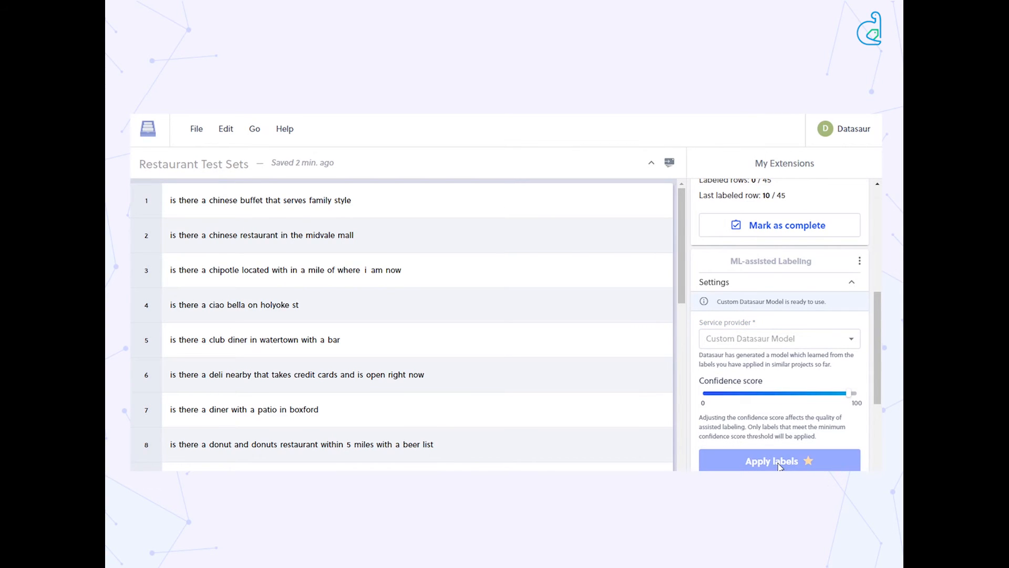
click(777, 461)
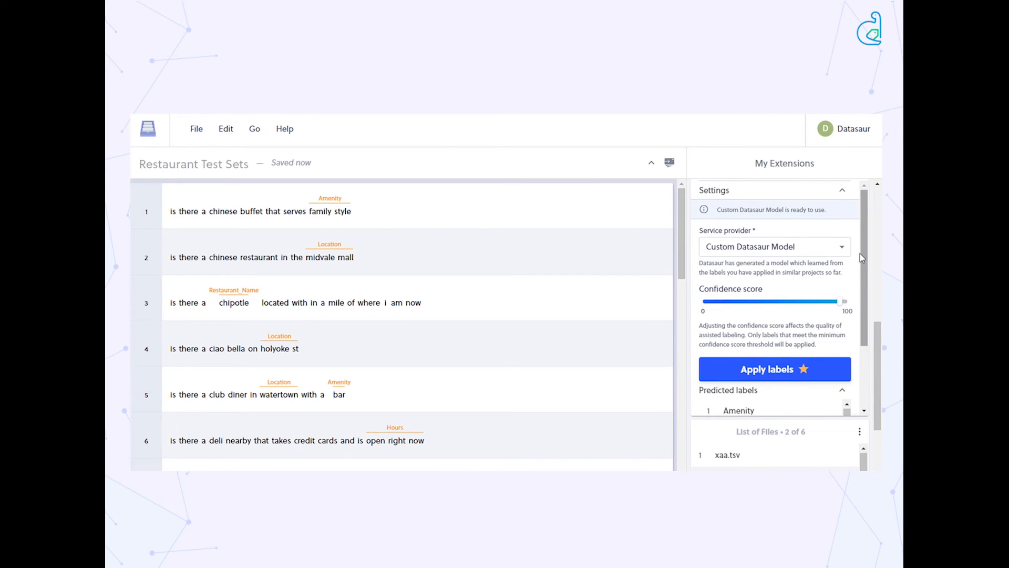
Accept the Amenity prediction on 'family style' and reject Restaurant_Name on 'chipotle'
scroll(down, 3)
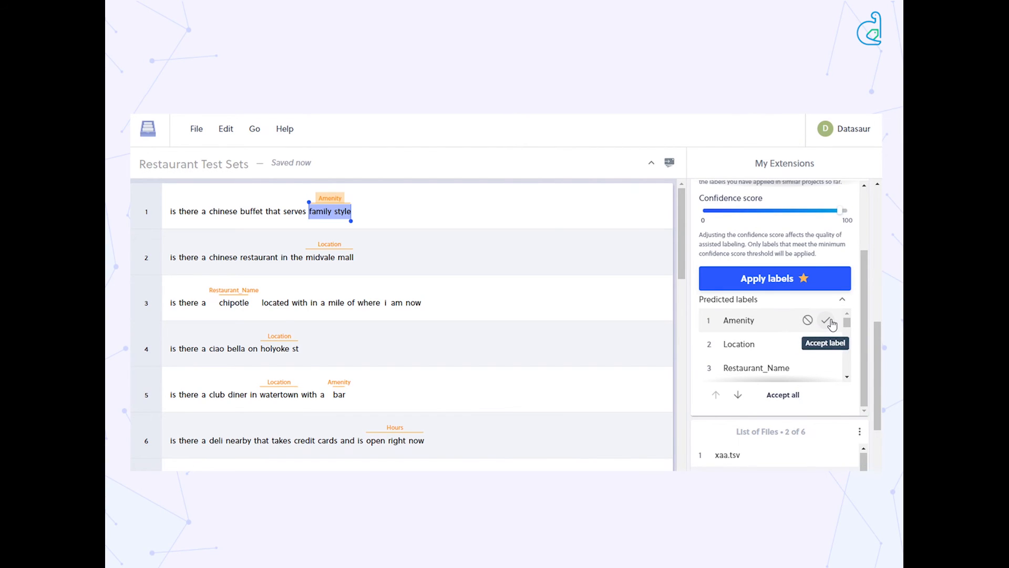
click(831, 319)
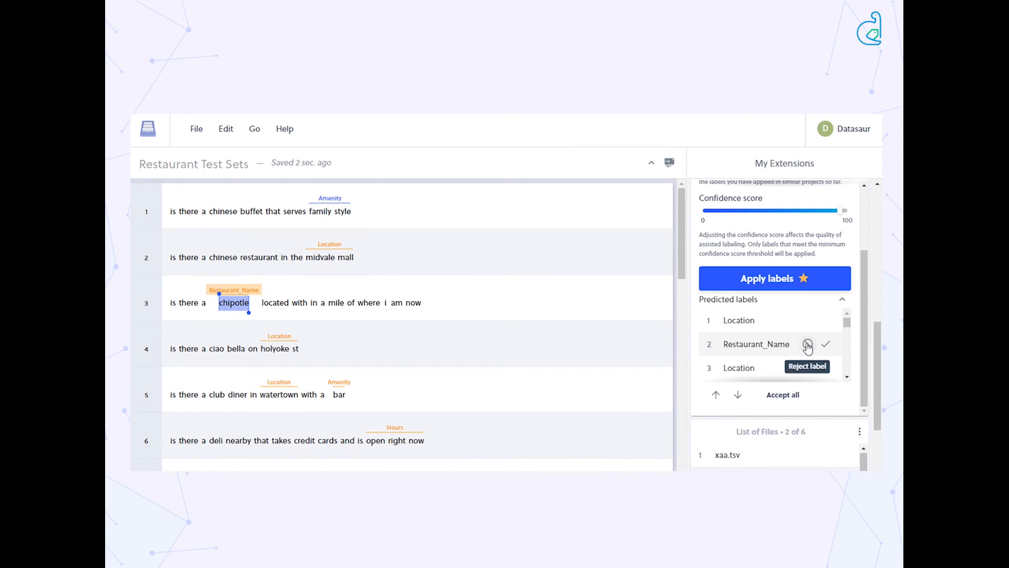
click(807, 343)
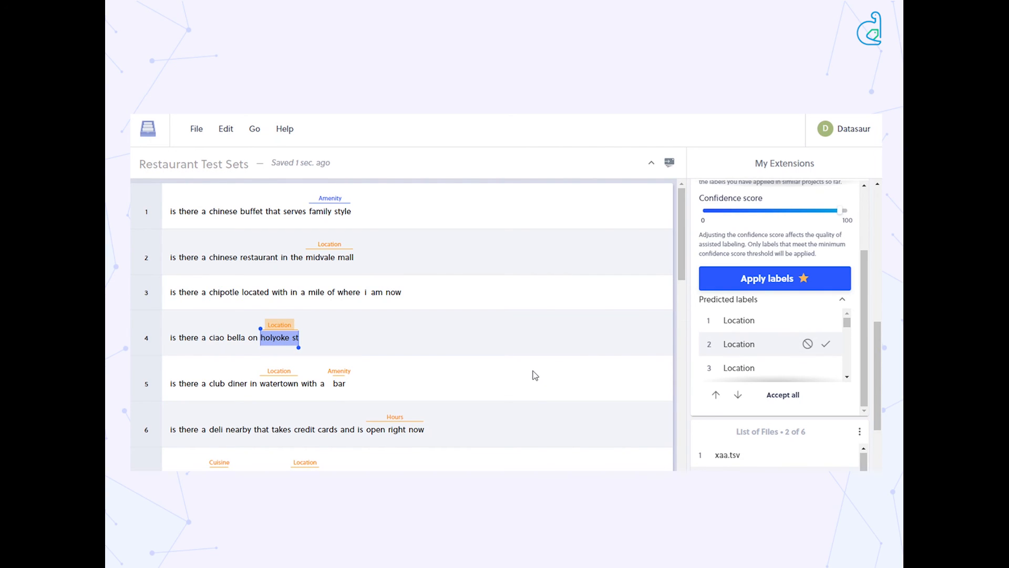
mouse_move(483, 392)
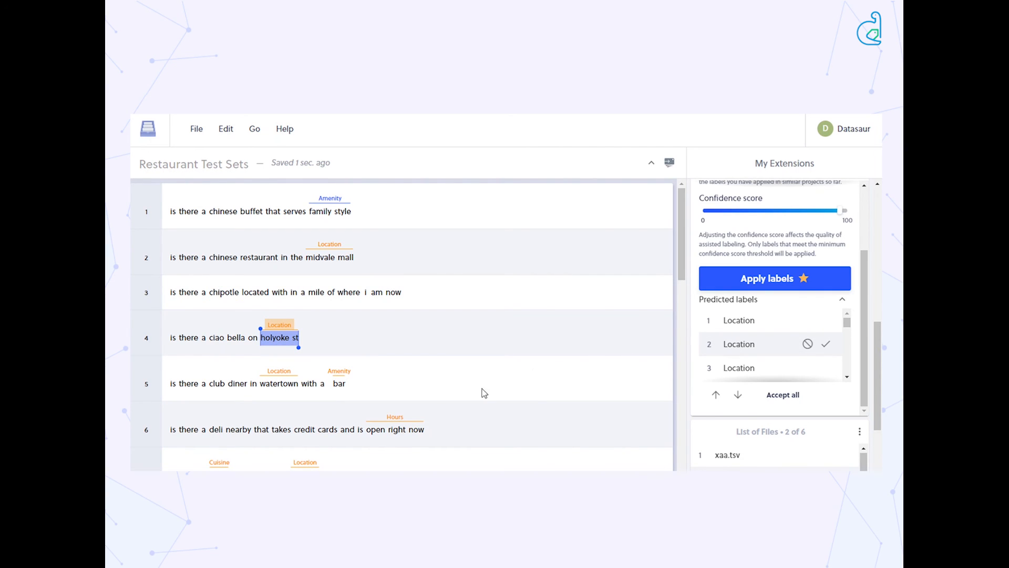